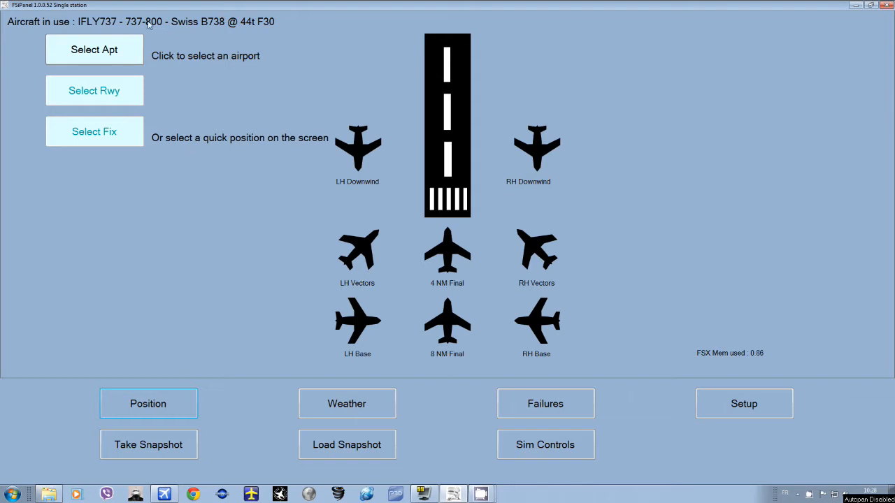
Select the MJC8Q400 BER (27t F15) entry and make it the aircraft in use
left_click(744, 404)
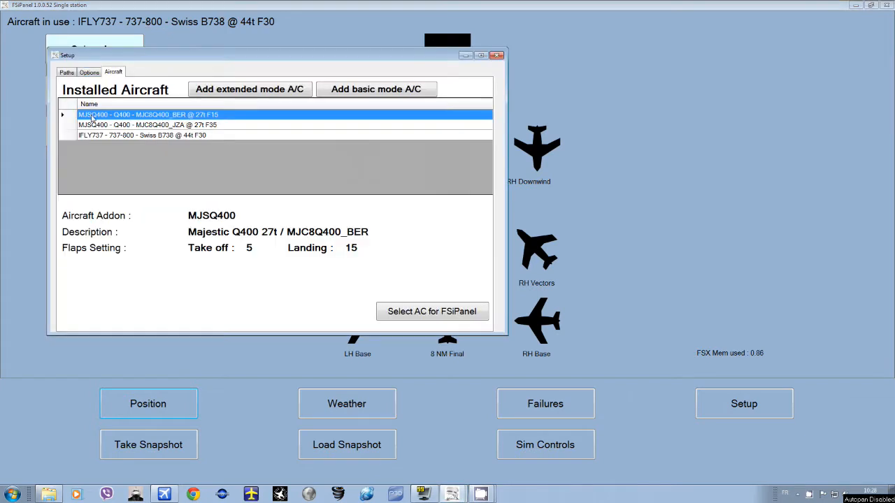
mouse_move(145, 121)
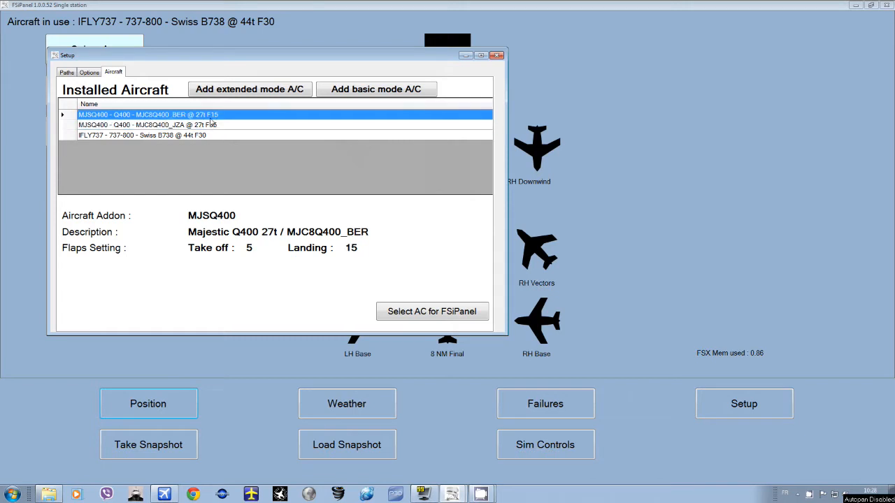
mouse_move(325, 233)
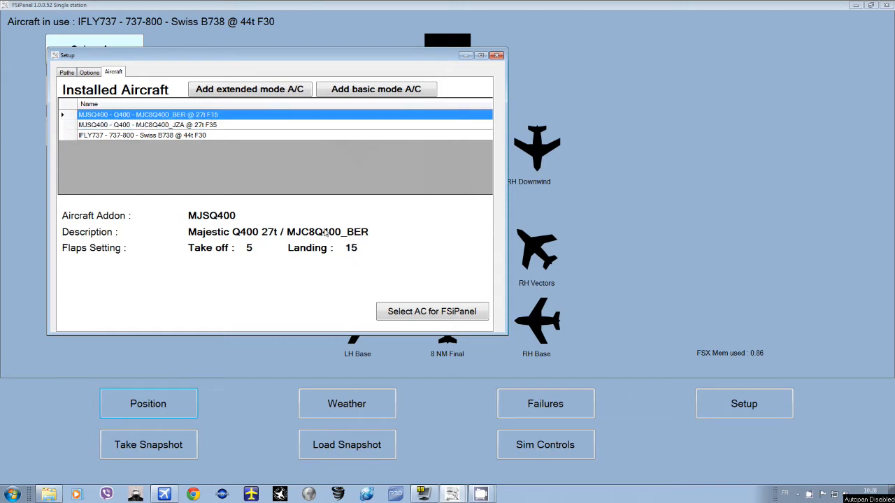
left_click(431, 311)
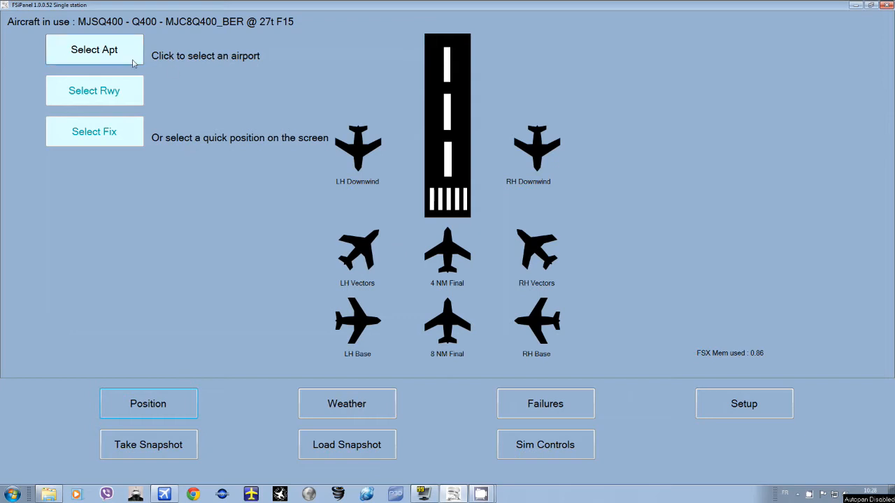
Choose Zurich LSZH as the airport
left_click(93, 49)
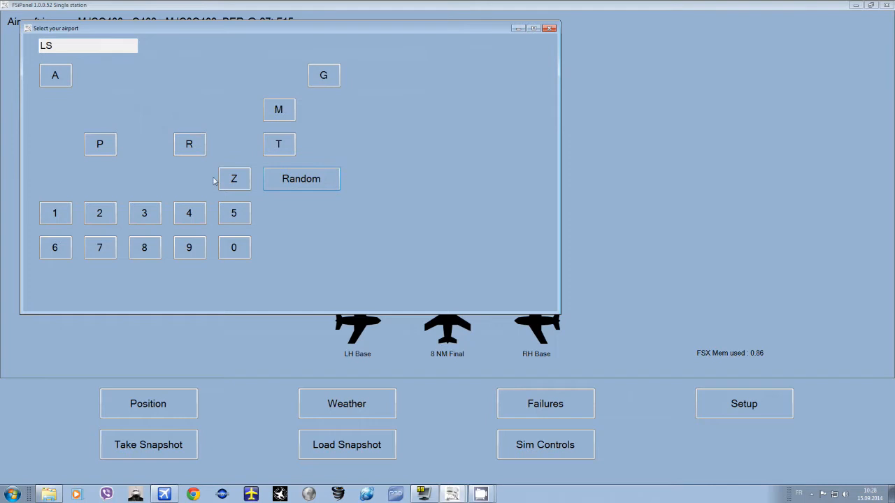
left_click(234, 178)
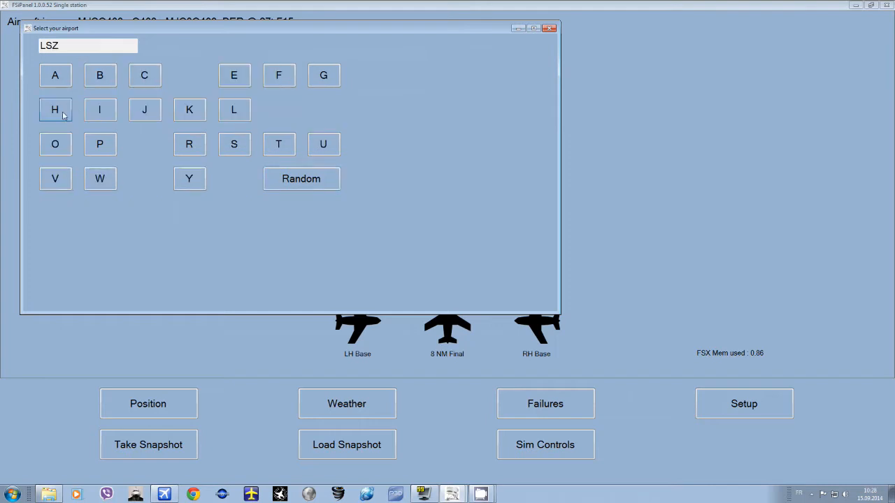
left_click(54, 109)
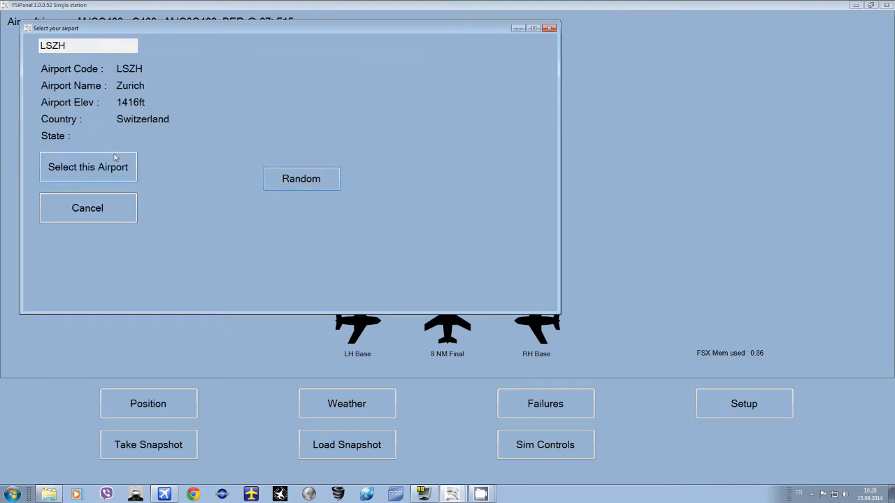
left_click(88, 167)
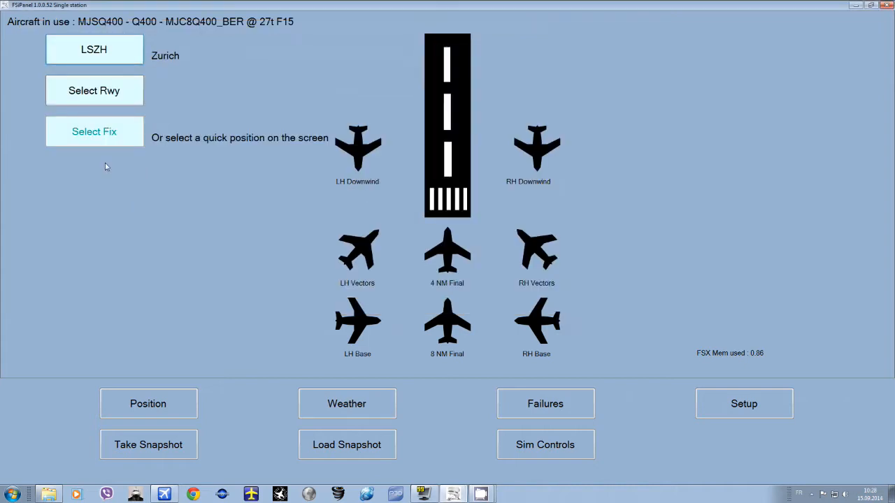
Pick runway 14 and place the aircraft on a 4 NM final at 2700 ft
left_click(93, 90)
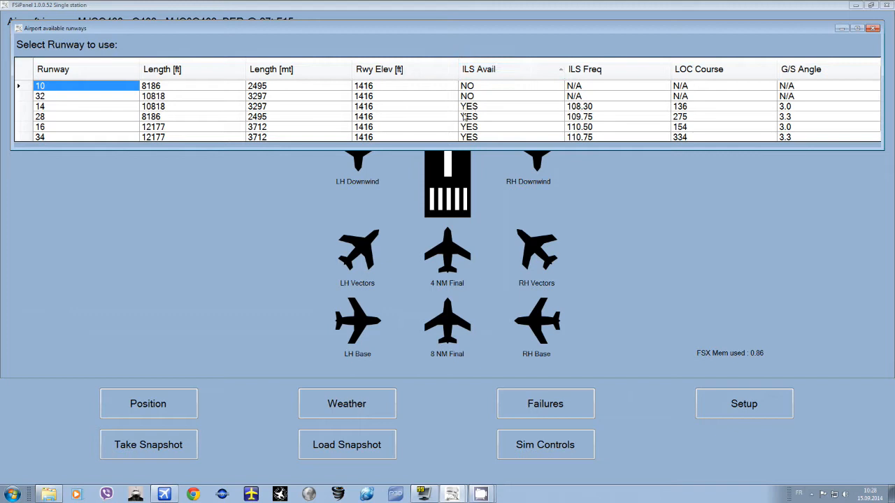
mouse_move(70, 110)
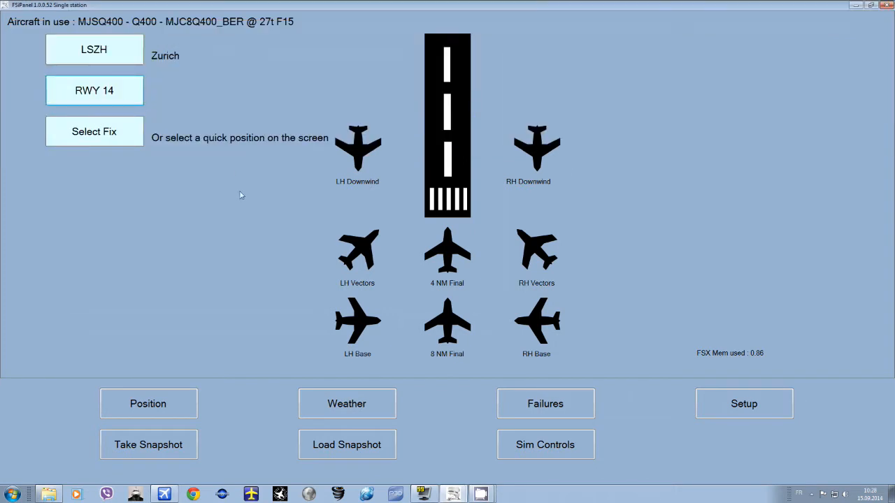
left_click(446, 252)
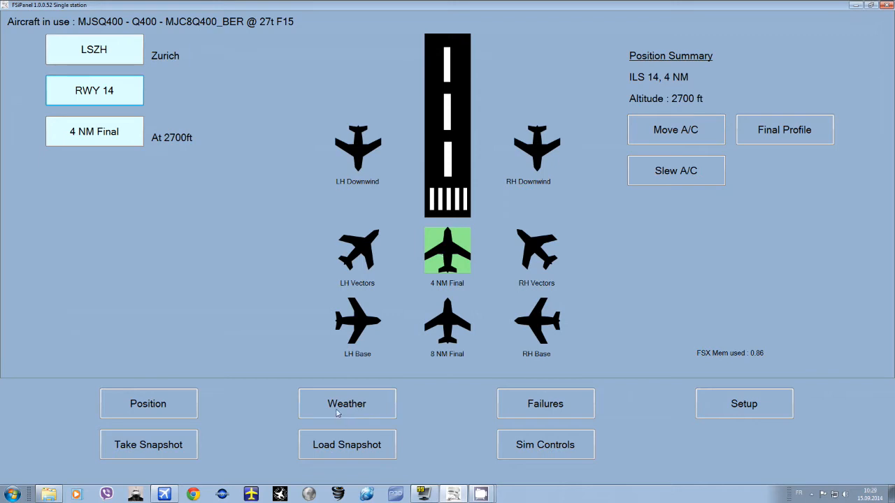
Apply the historical 150320Z Zurich METAR at daytime 11:30 and move the aircraft to final
left_click(346, 404)
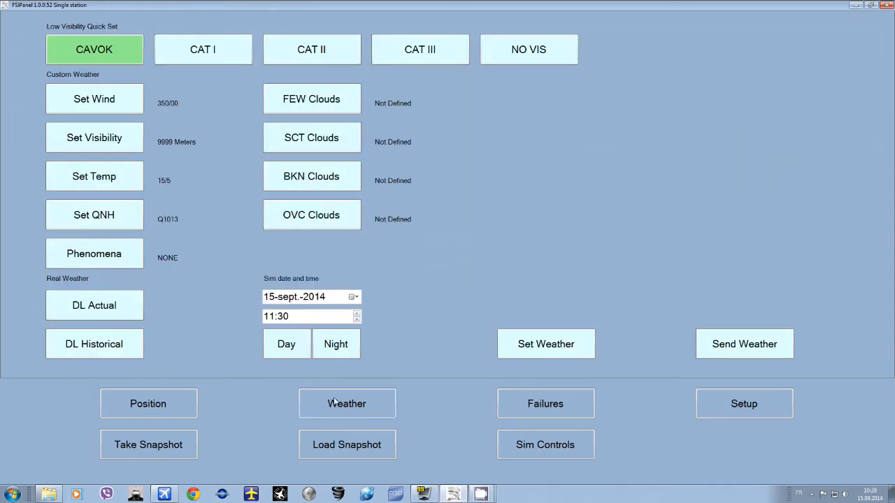
left_click(346, 403)
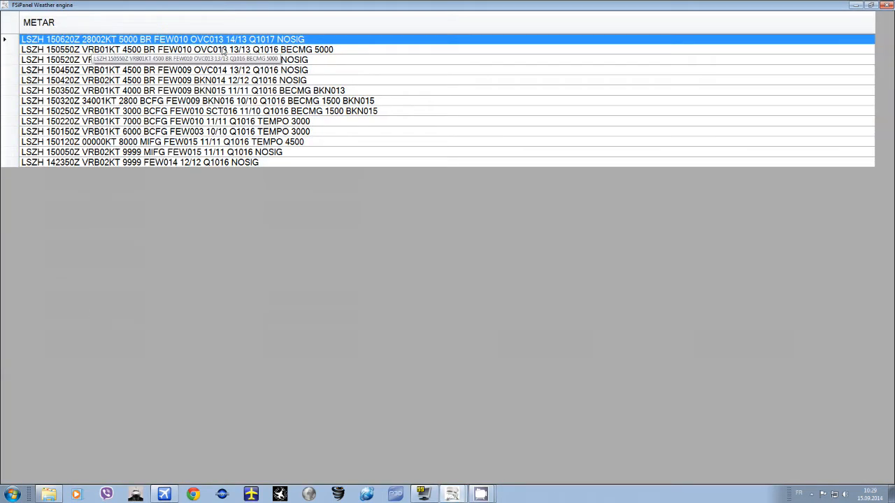
mouse_move(120, 103)
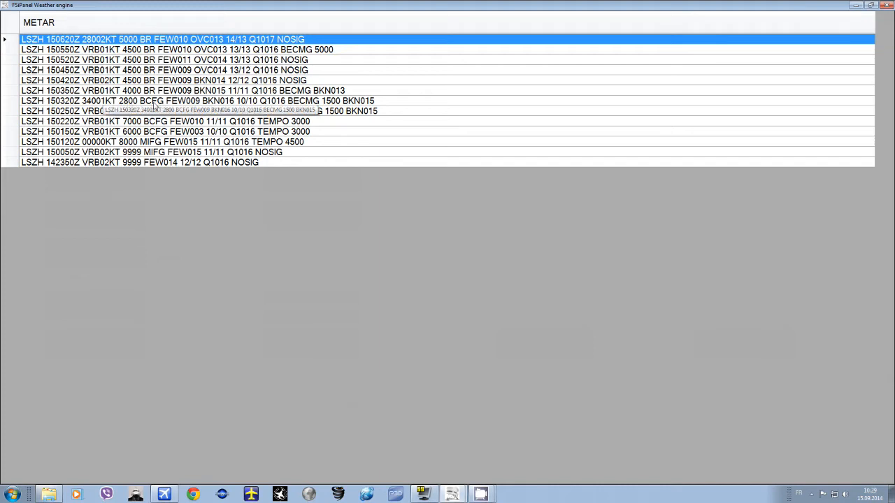
mouse_move(220, 105)
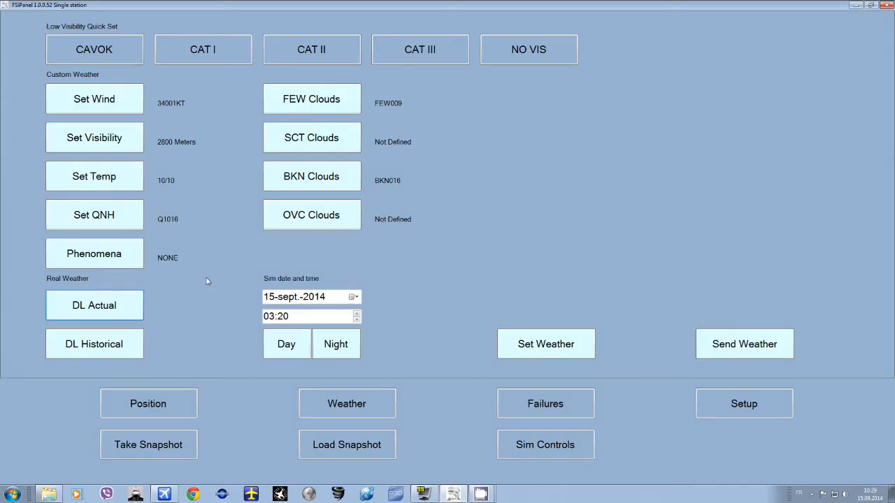
mouse_move(166, 103)
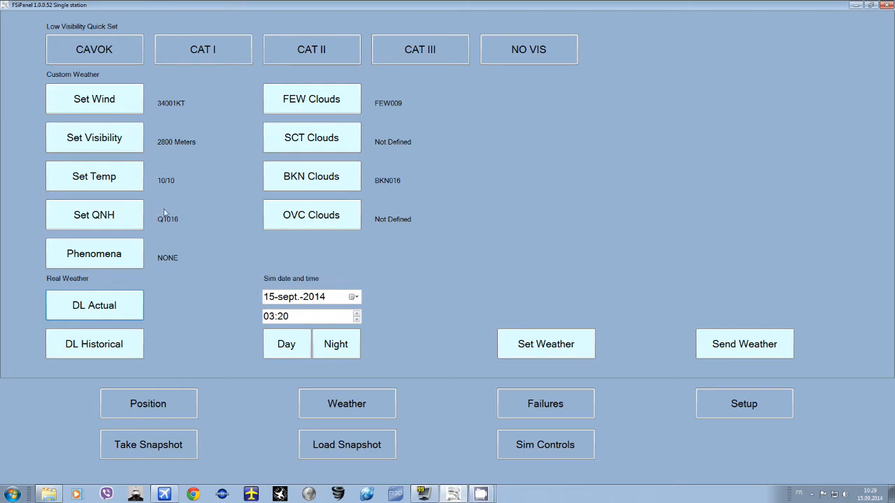
mouse_move(293, 310)
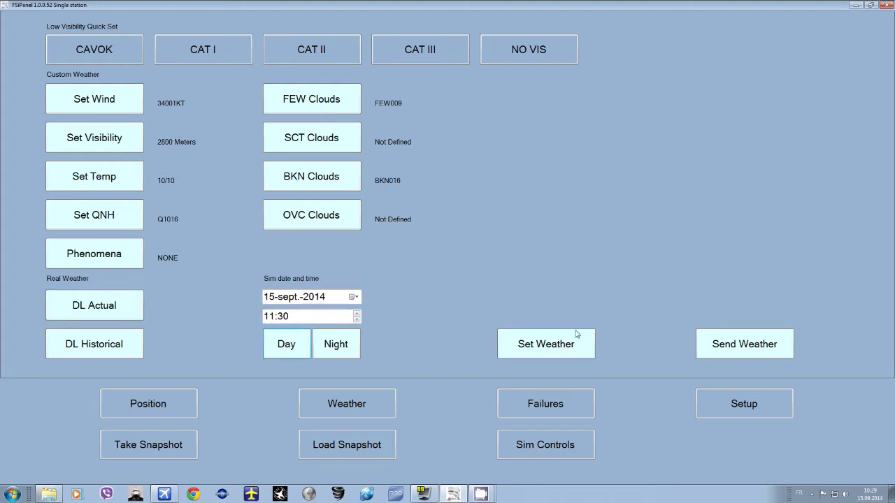
left_click(148, 404)
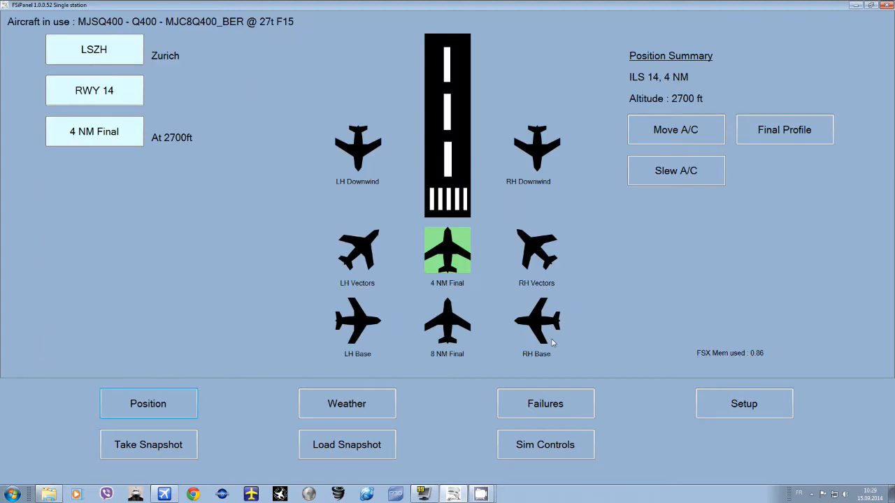
mouse_move(707, 140)
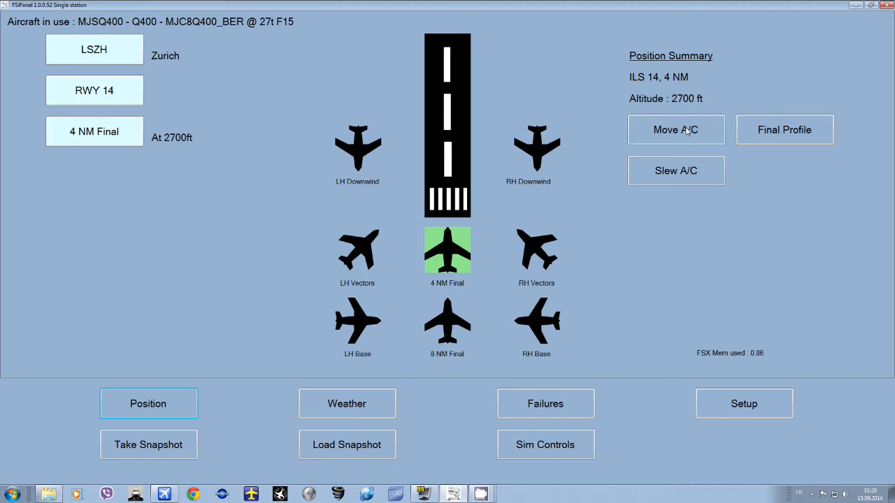
left_click(676, 130)
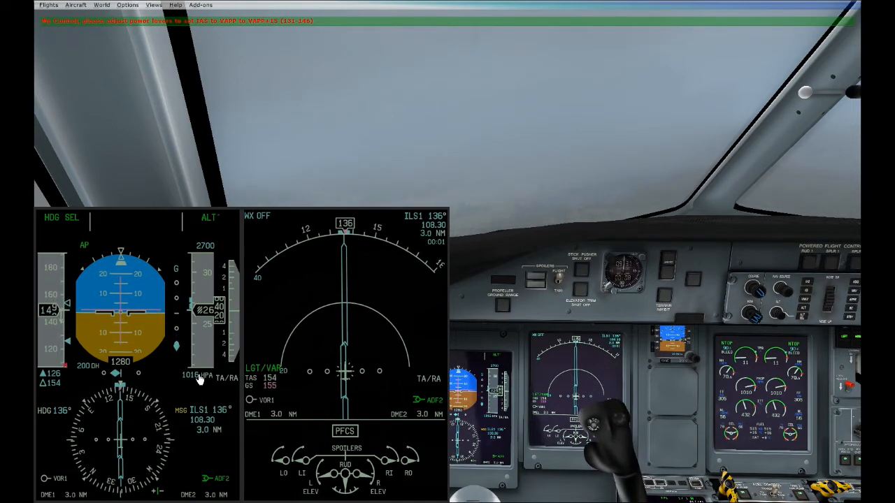
mouse_move(284, 58)
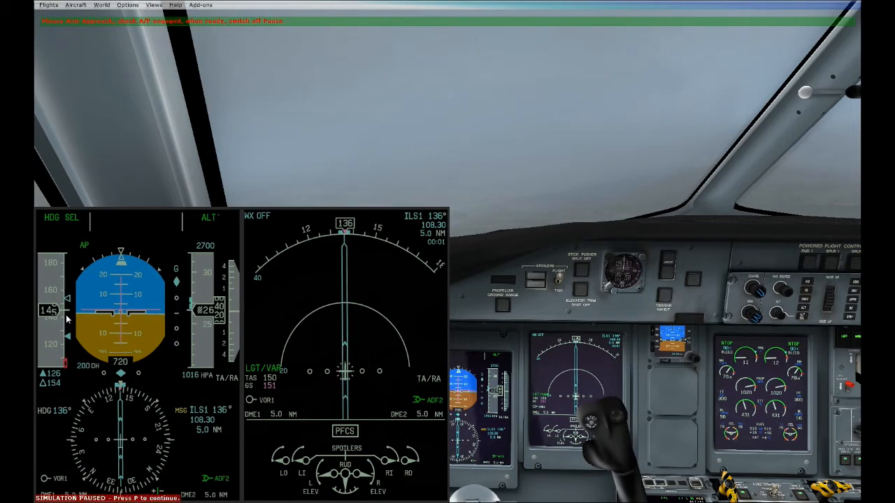
mouse_move(143, 228)
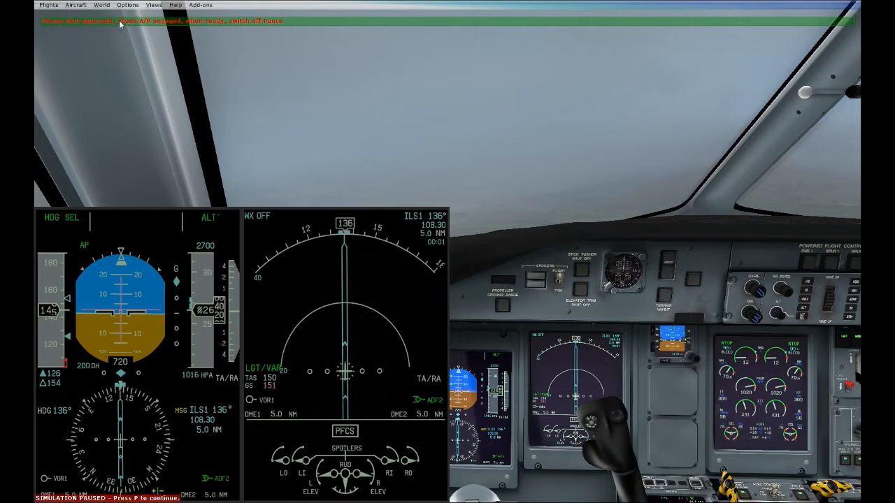
mouse_move(309, 32)
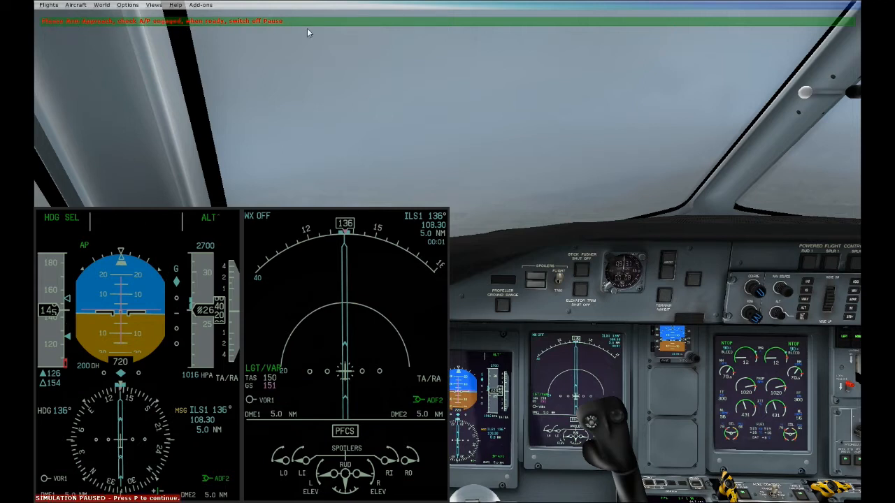
mouse_move(225, 314)
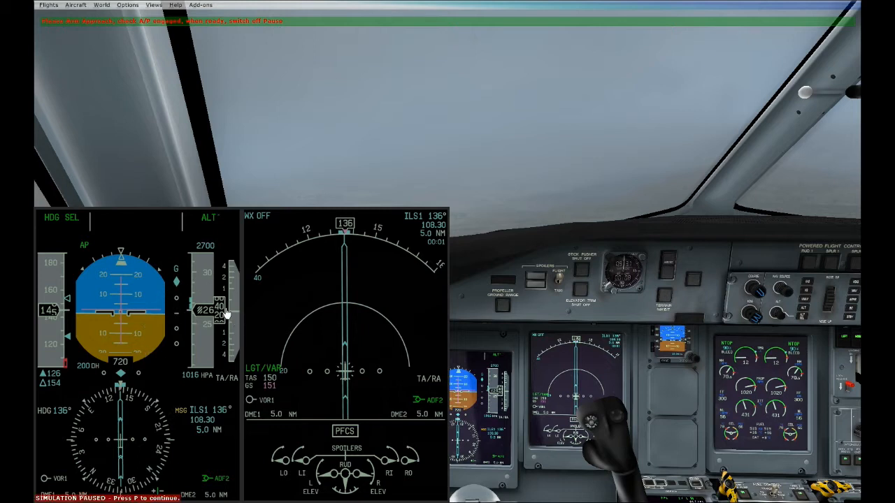
mouse_move(219, 449)
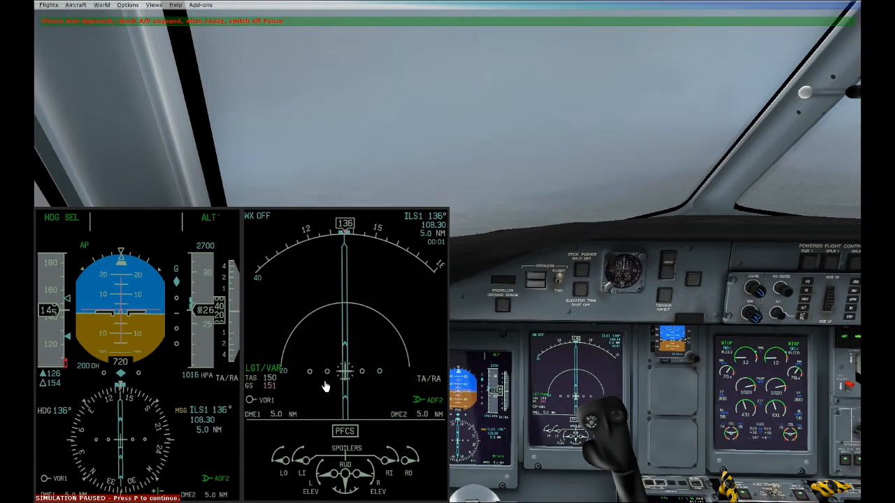
mouse_move(843, 309)
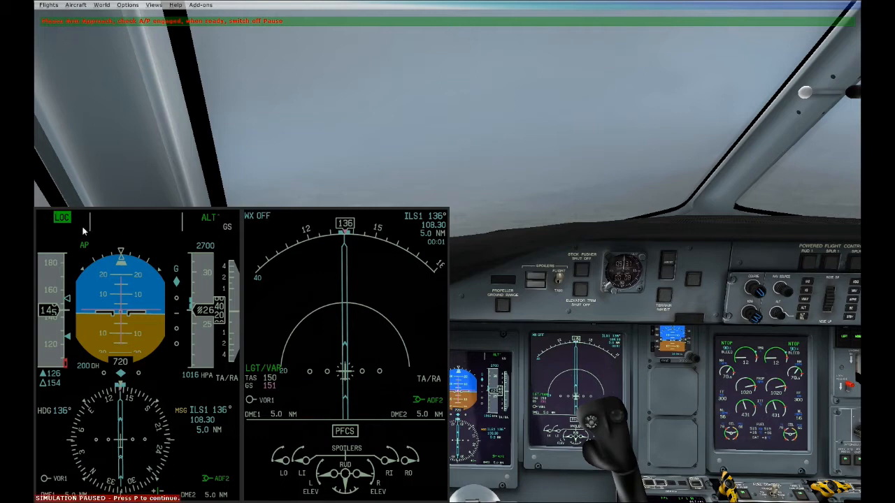
mouse_move(326, 164)
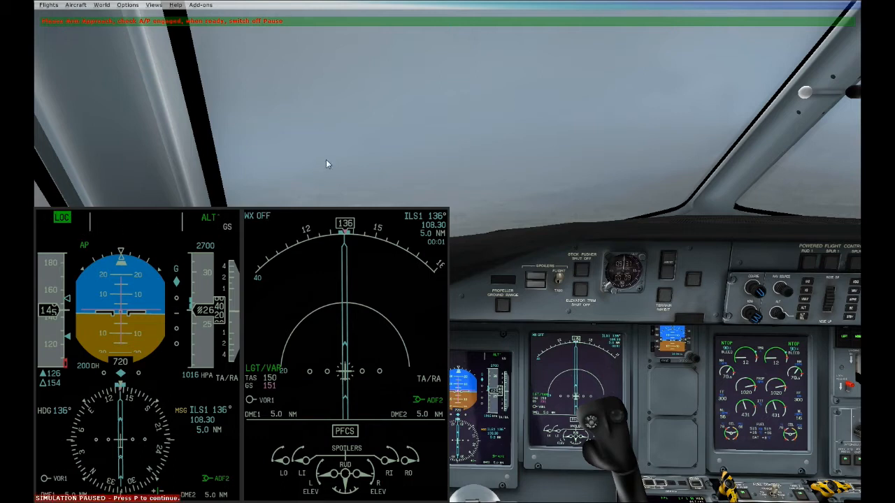
Unpause the simulation so the autopilot captures localizer and glideslope
key("p")
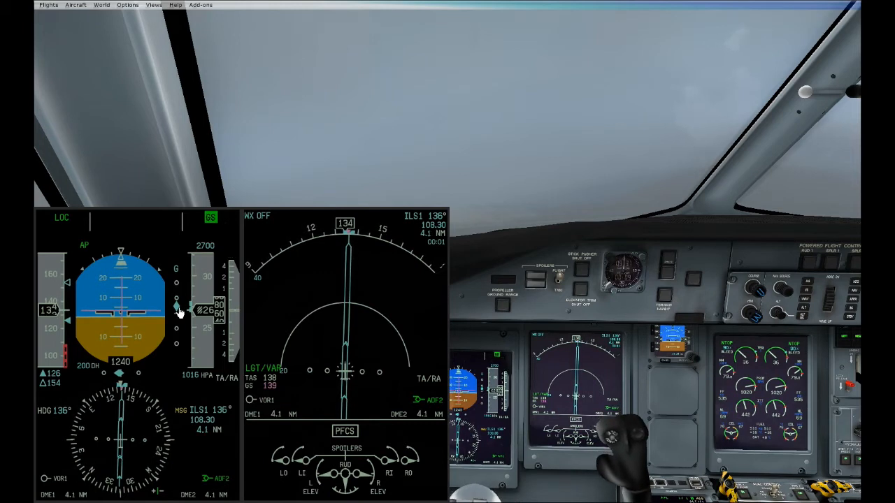
mouse_move(314, 331)
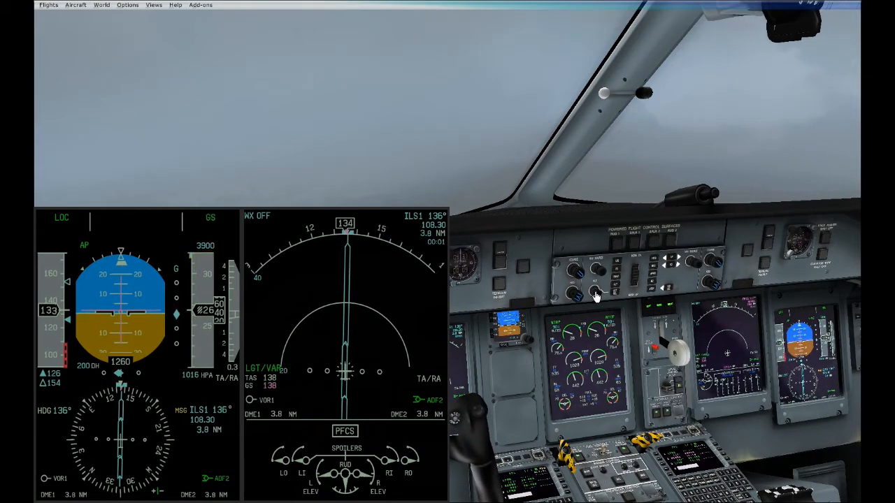
mouse_move(370, 186)
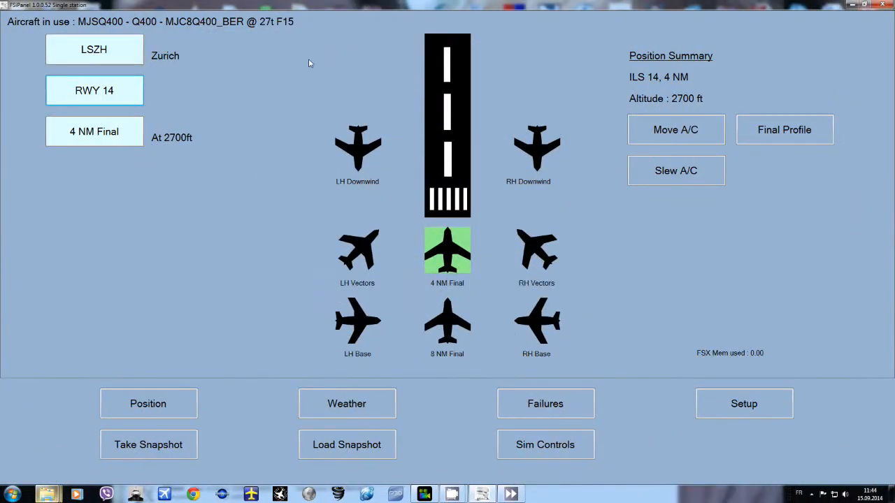
Make the Q400 JZA variant (27t F35) the aircraft in use
left_click(744, 404)
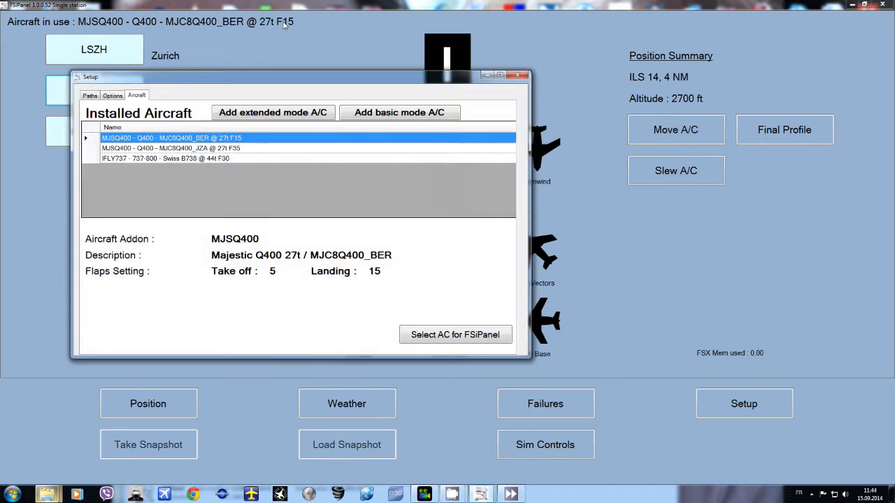
mouse_move(251, 149)
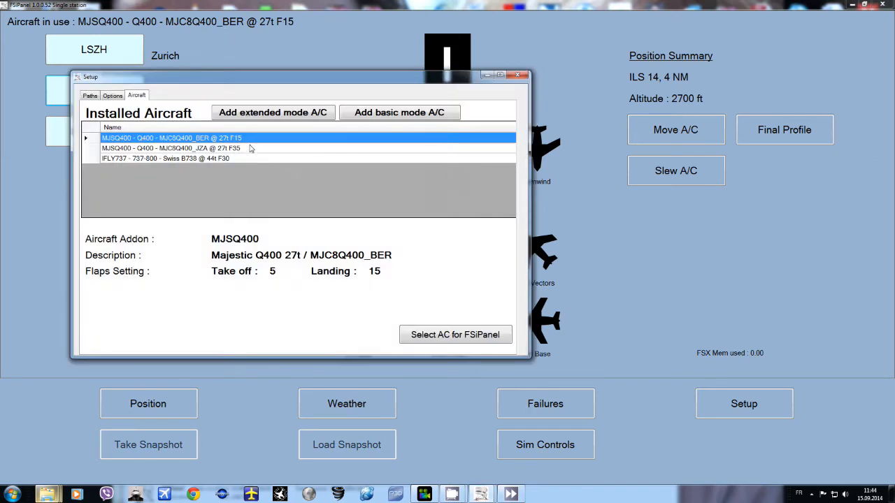
left_click(171, 148)
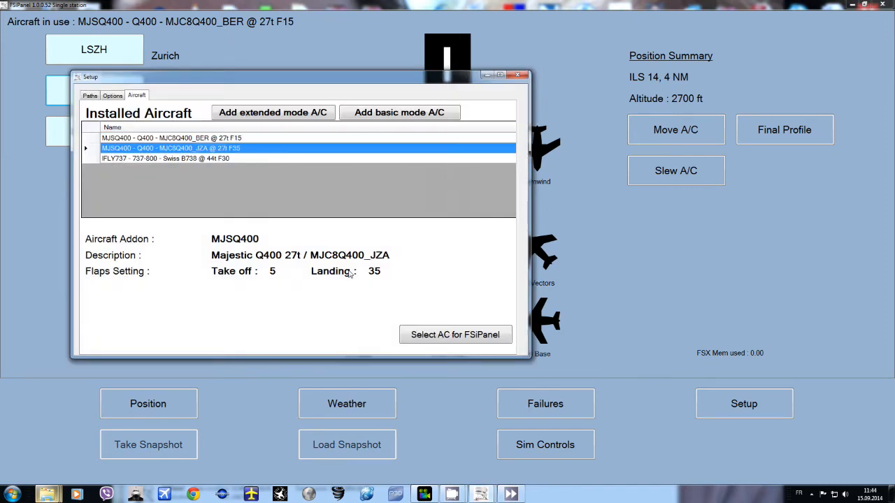
left_click(455, 334)
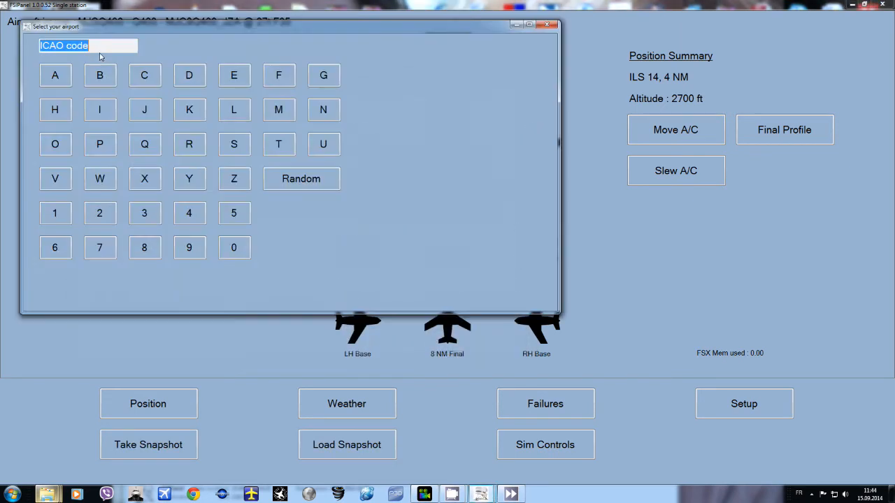
Choose London City EGLC and list its runways
left_click(323, 74)
type("EGLC")
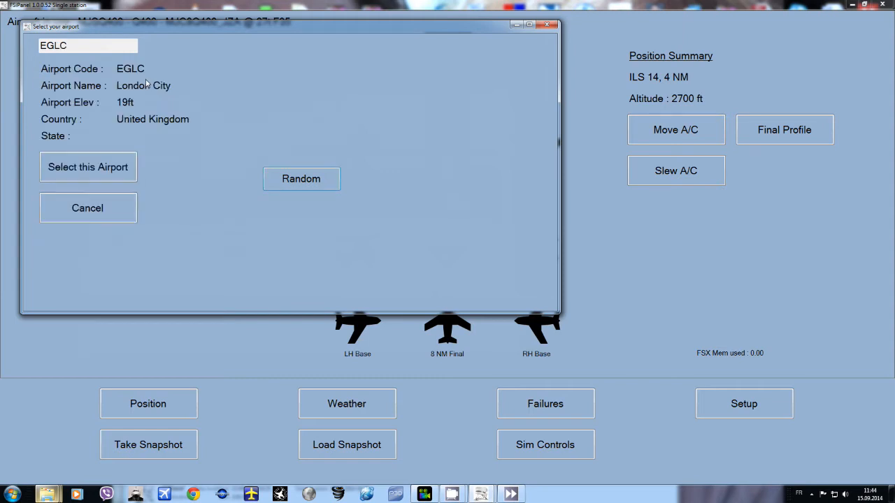
left_click(88, 166)
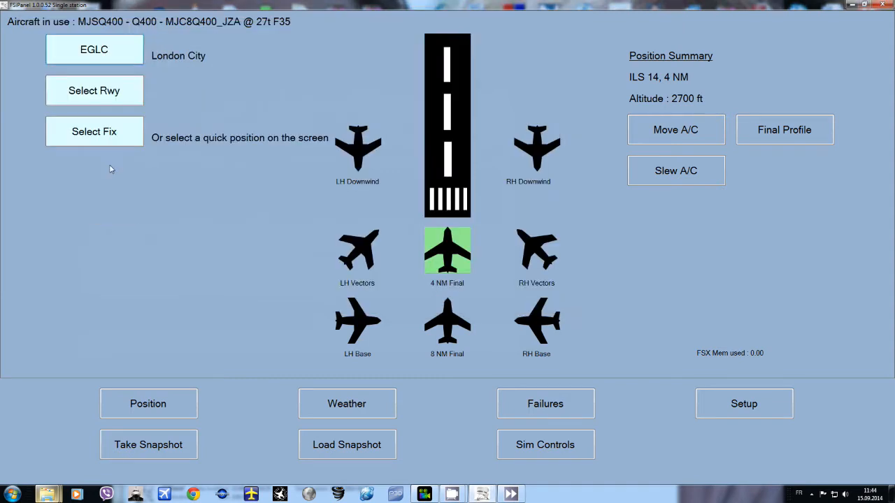
left_click(94, 90)
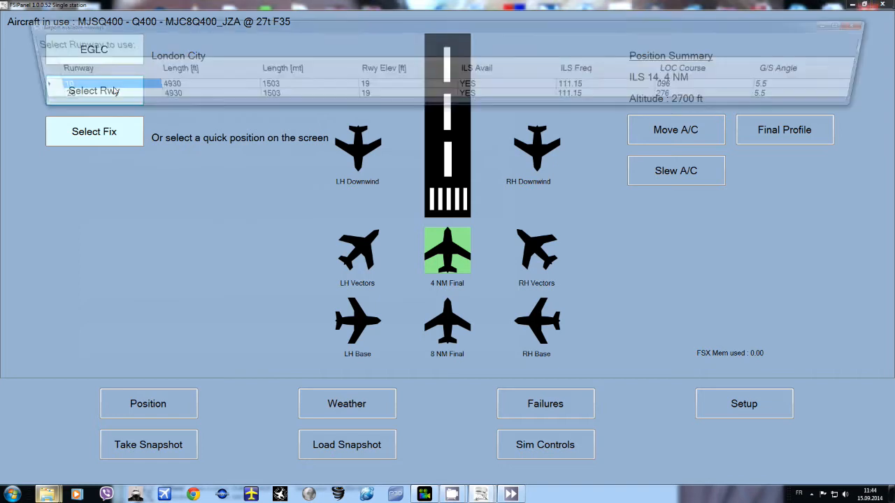
left_click(94, 90)
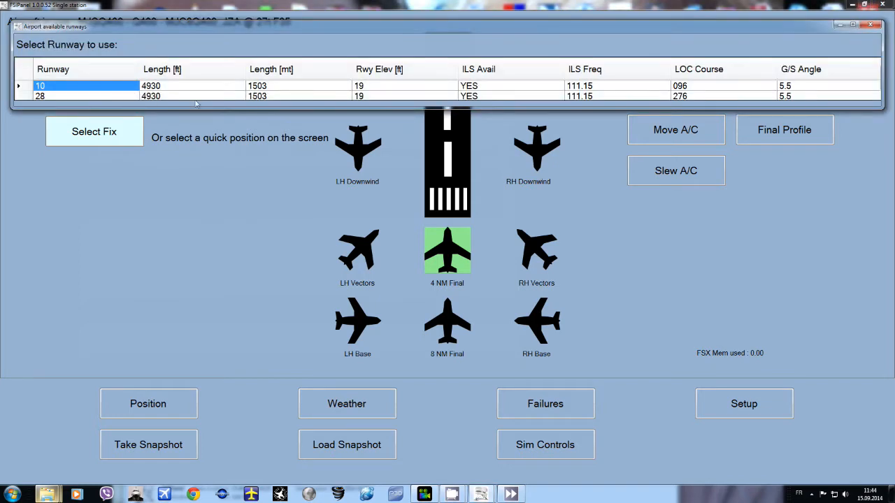
mouse_move(150, 102)
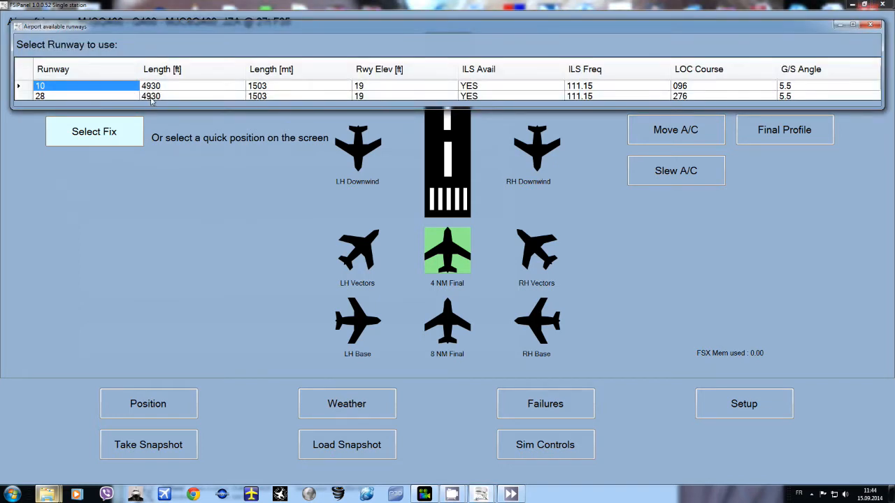
mouse_move(253, 96)
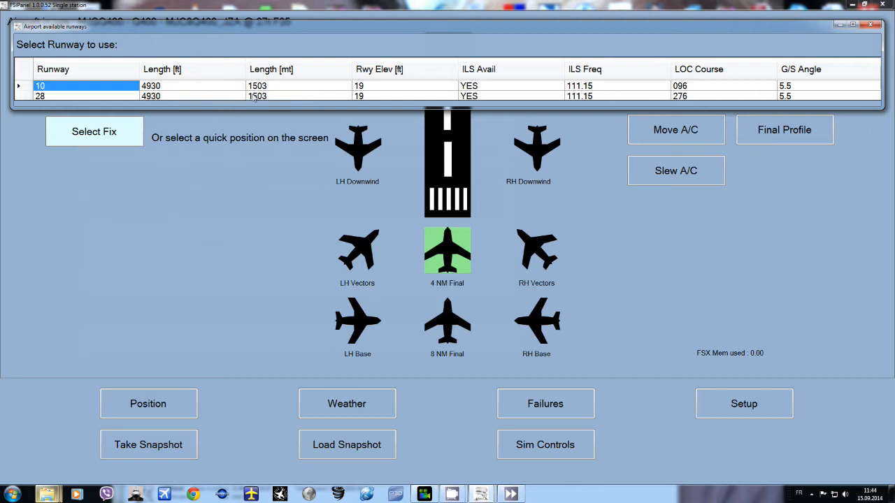
mouse_move(546, 101)
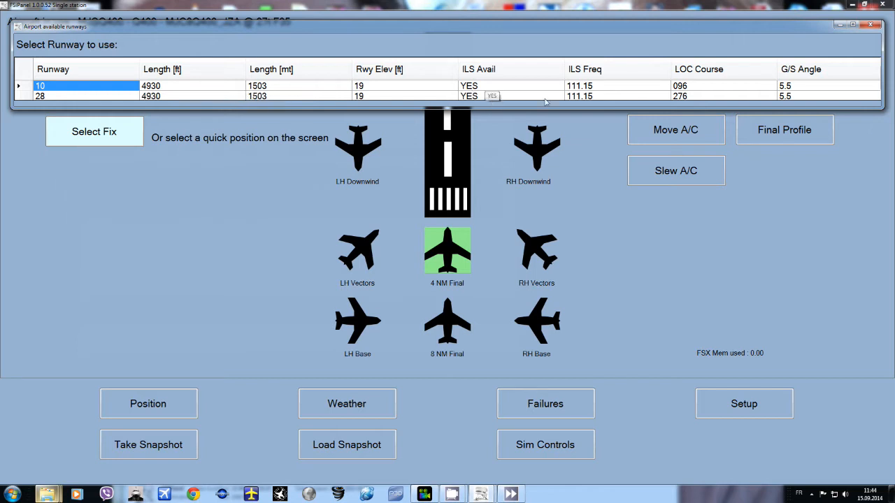
mouse_move(686, 97)
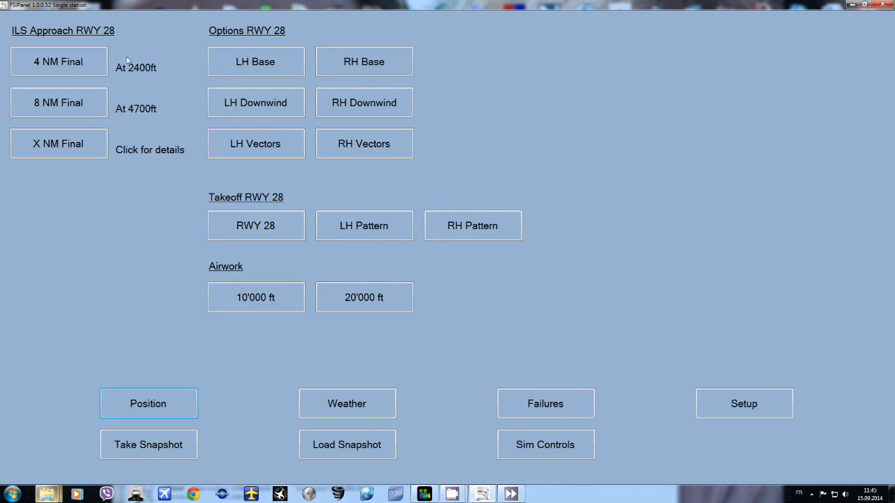
mouse_move(142, 78)
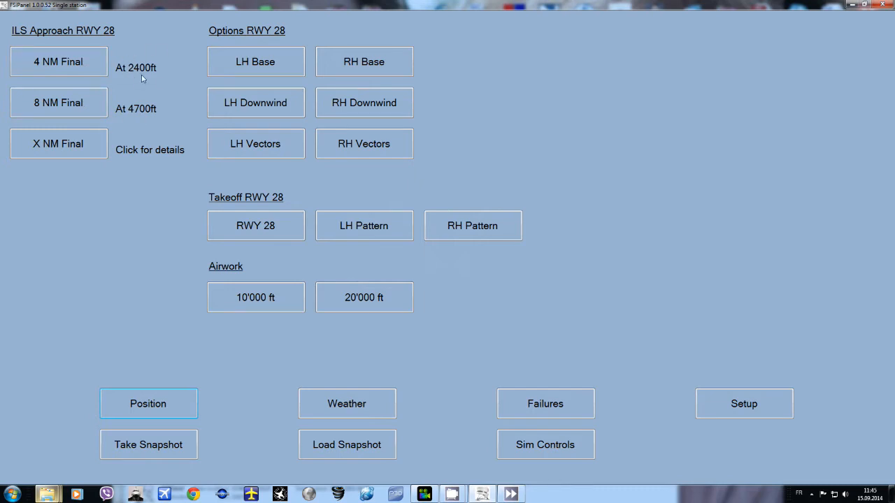
mouse_move(157, 119)
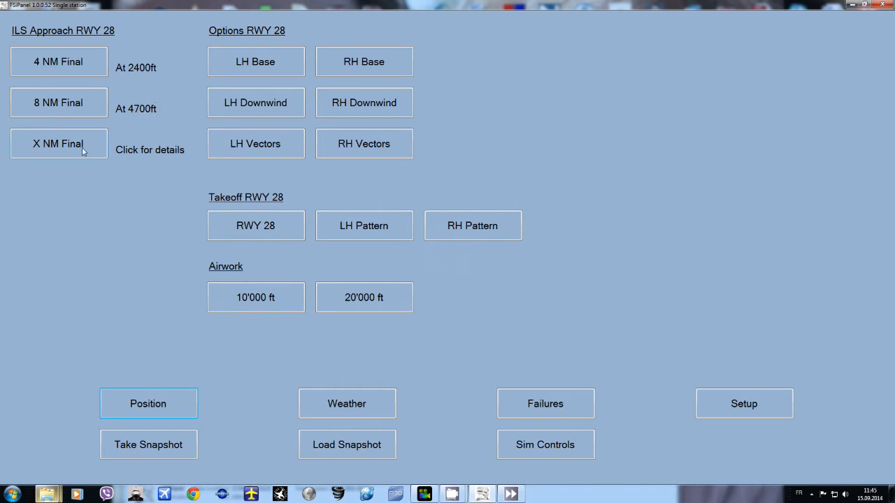
Set a custom 4 NM final to runway 28 at 2000 ft over the fix
left_click(59, 144)
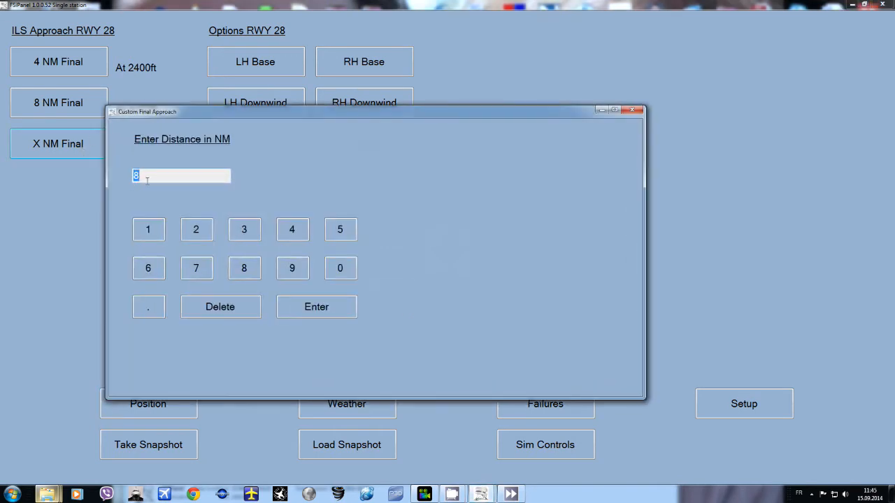
left_click(293, 229)
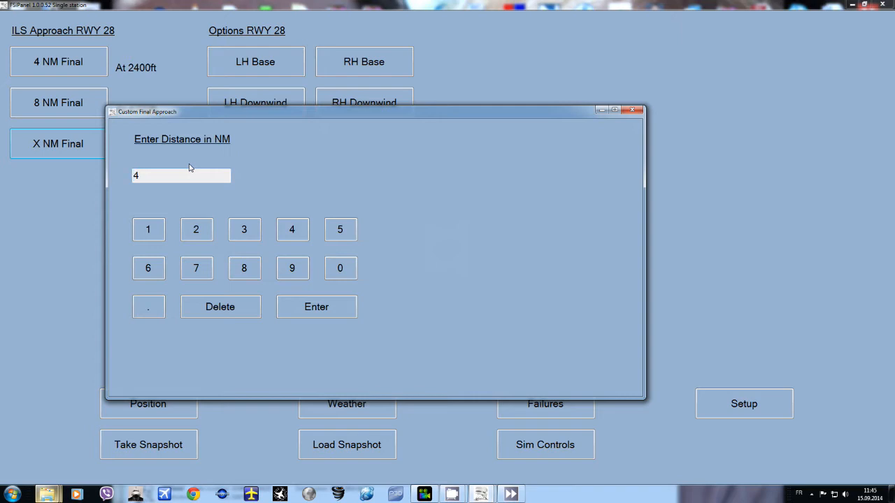
left_click(316, 306)
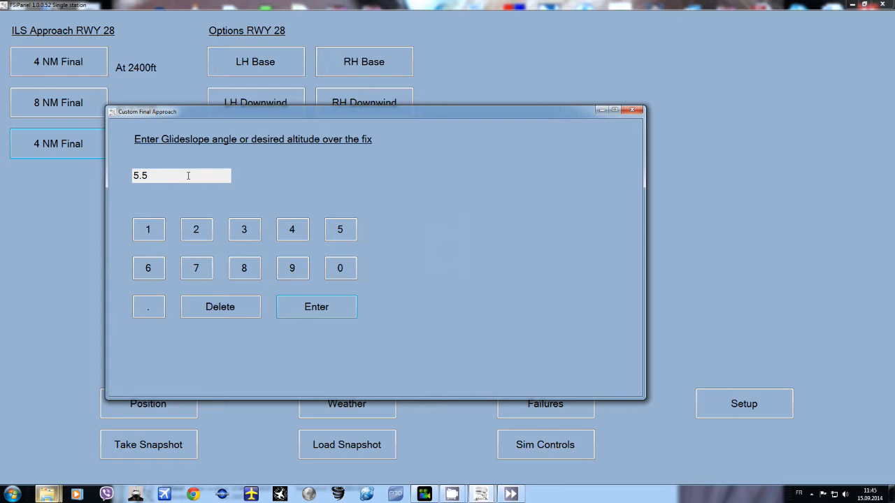
mouse_move(133, 94)
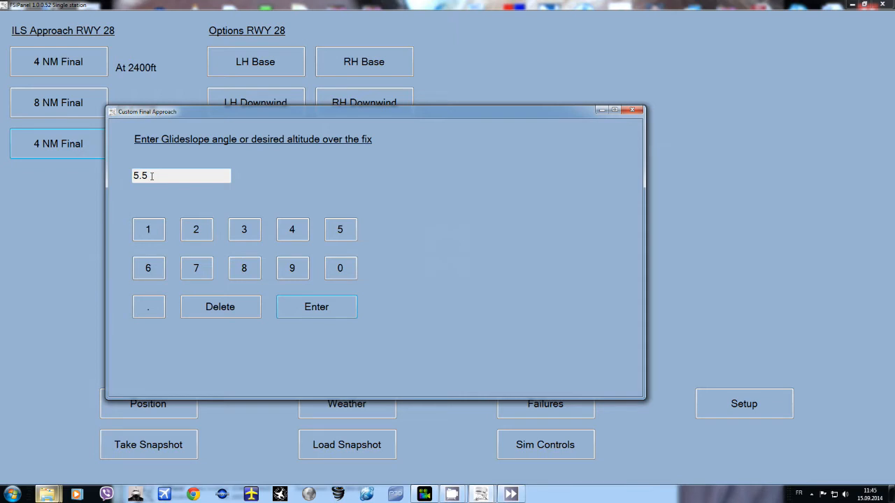
left_click(221, 306)
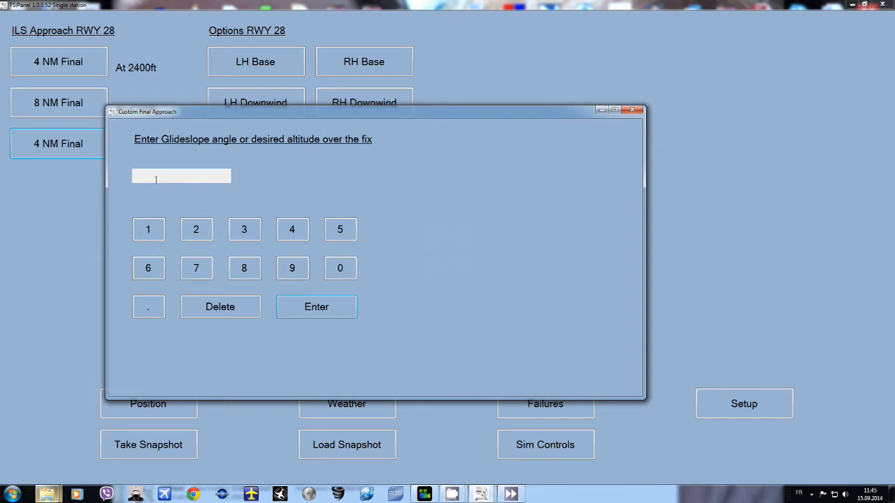
type("2000")
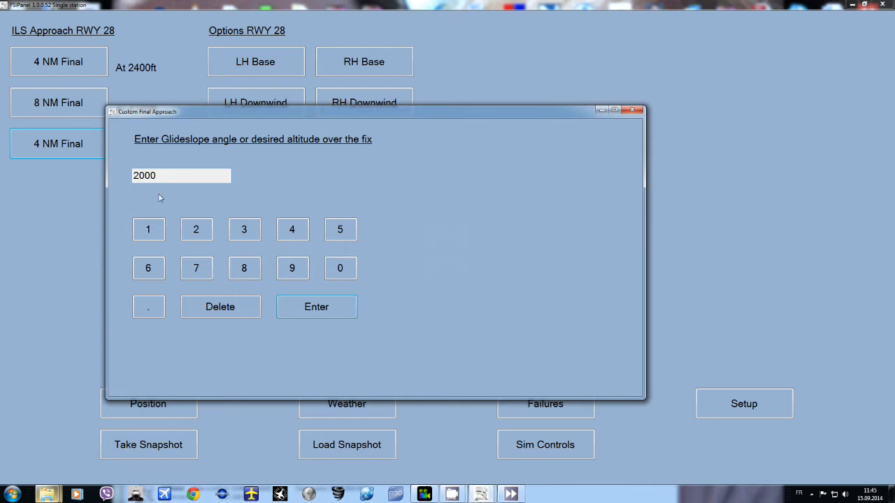
left_click(316, 306)
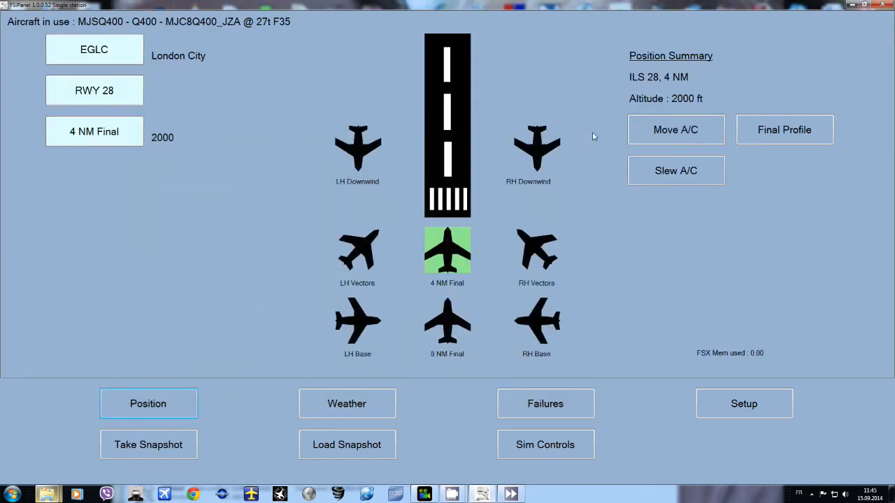
mouse_move(683, 104)
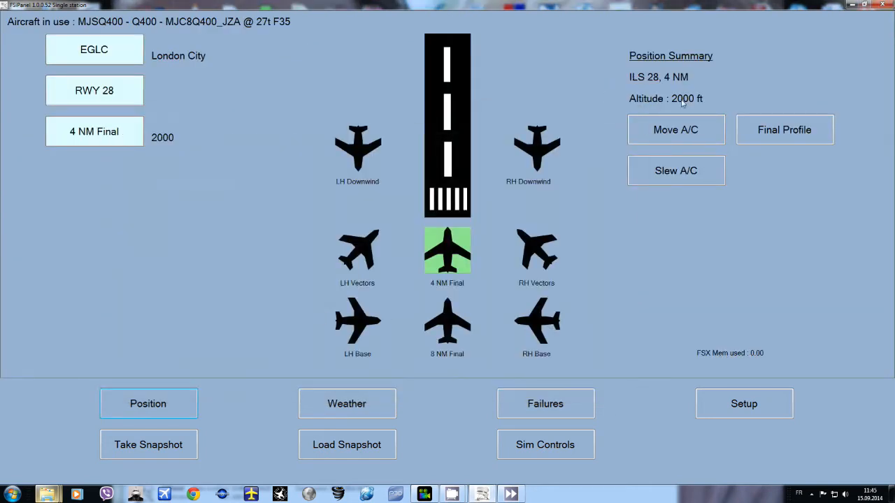
Download London City's actual METAR (330/03, 8000 m) and set the clock to daytime
left_click(347, 404)
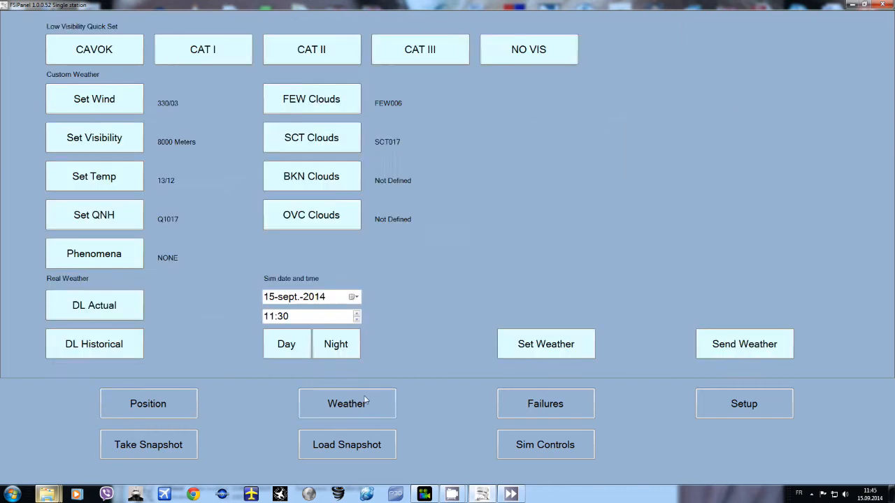
mouse_move(94, 305)
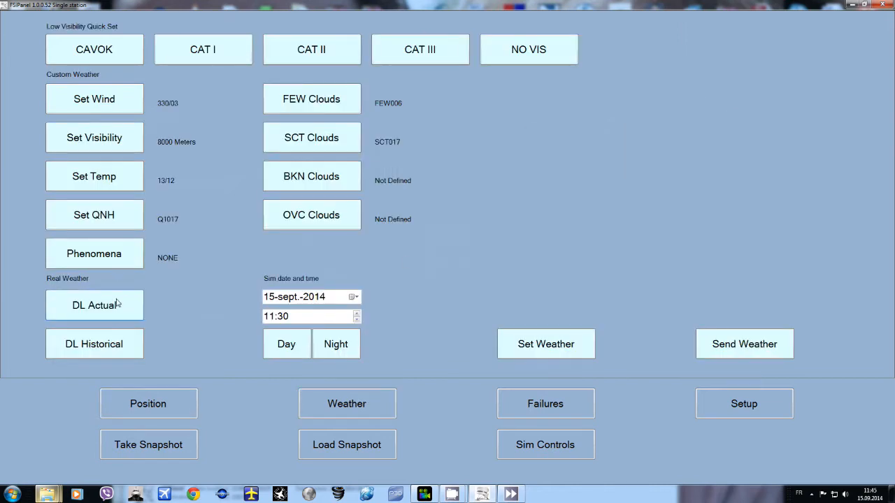
left_click(94, 305)
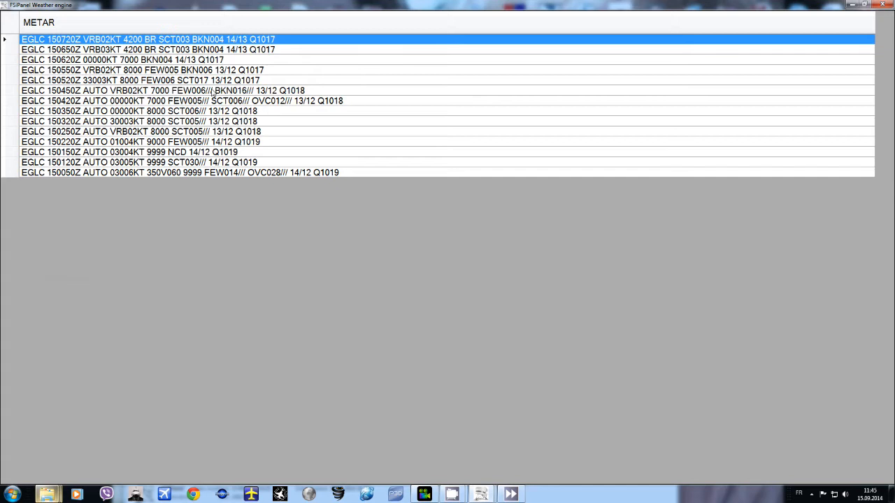
mouse_move(137, 69)
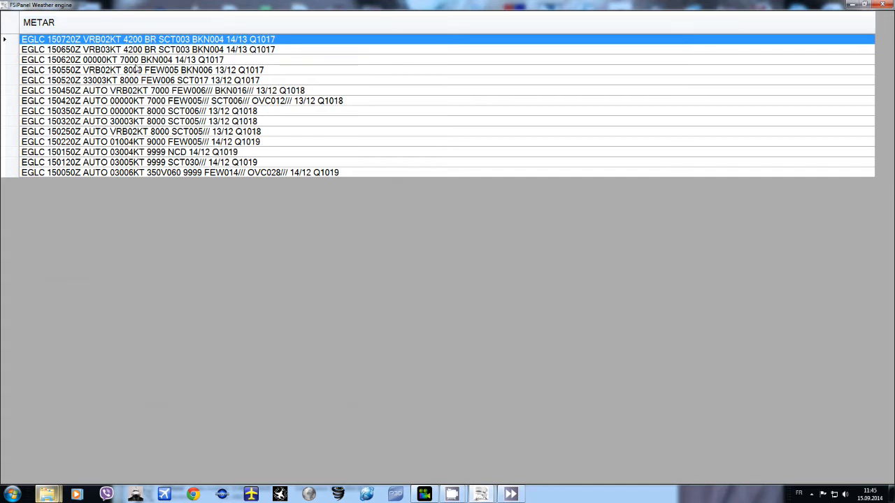
mouse_move(138, 89)
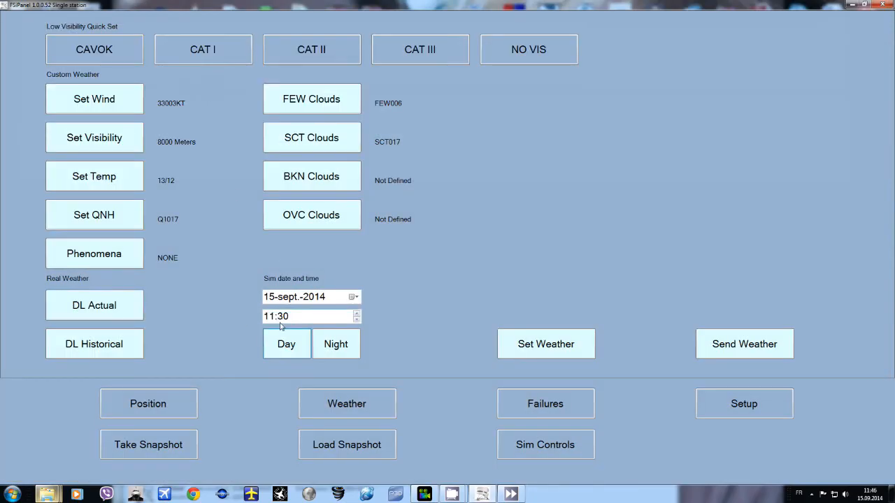
left_click(148, 403)
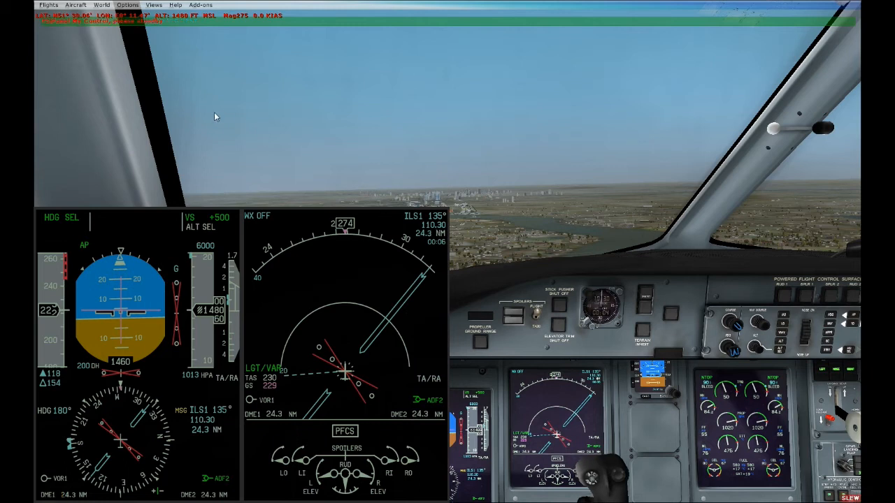
mouse_move(387, 337)
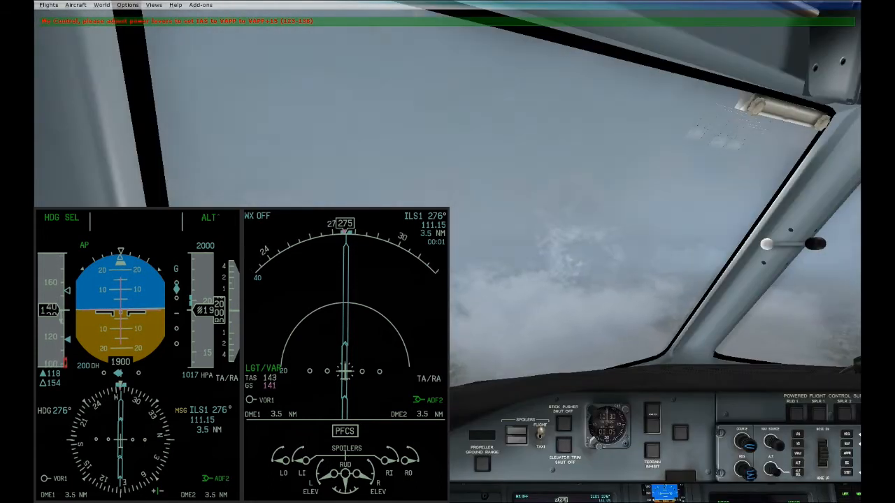
Pause the simulation on the 4.7 NM London City ILS final
key("p")
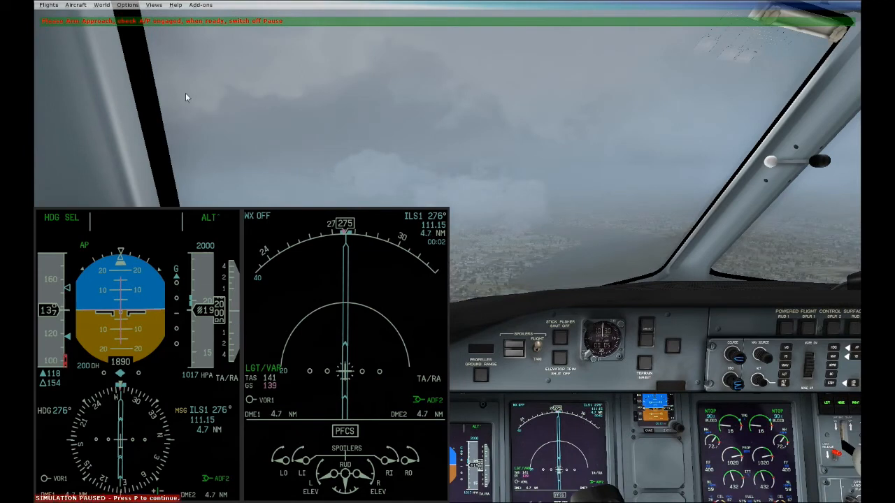
mouse_move(172, 211)
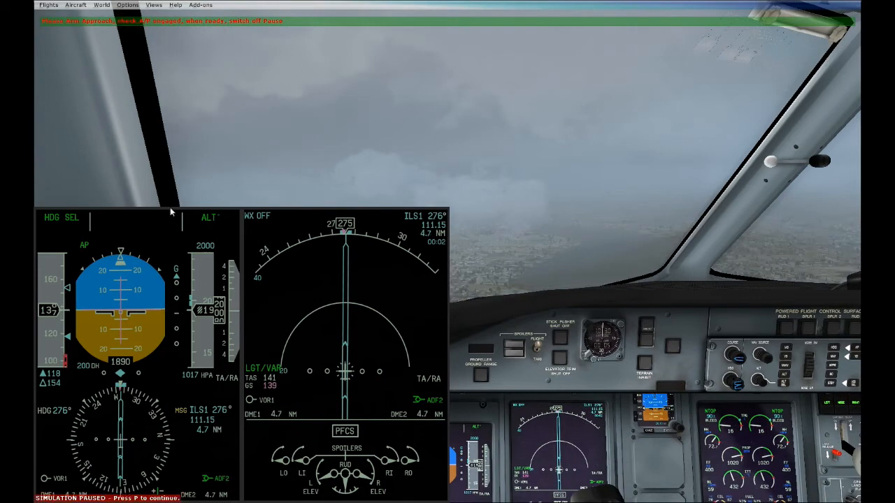
mouse_move(58, 313)
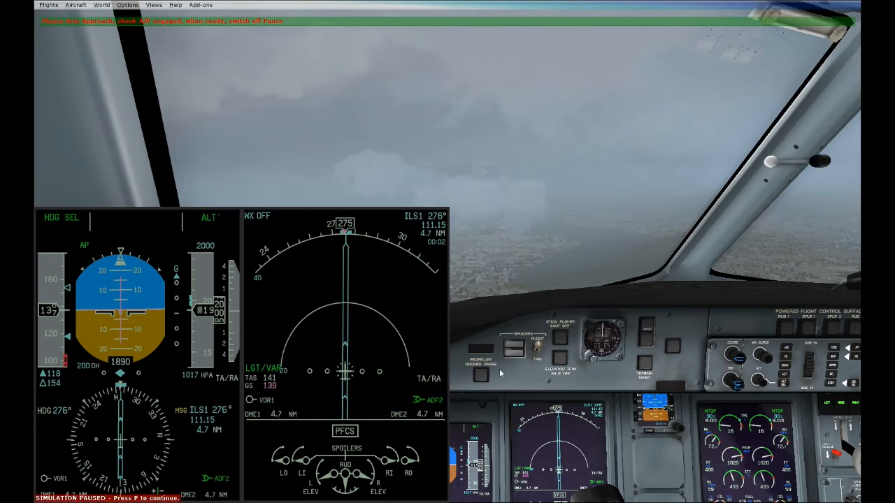
mouse_move(669, 298)
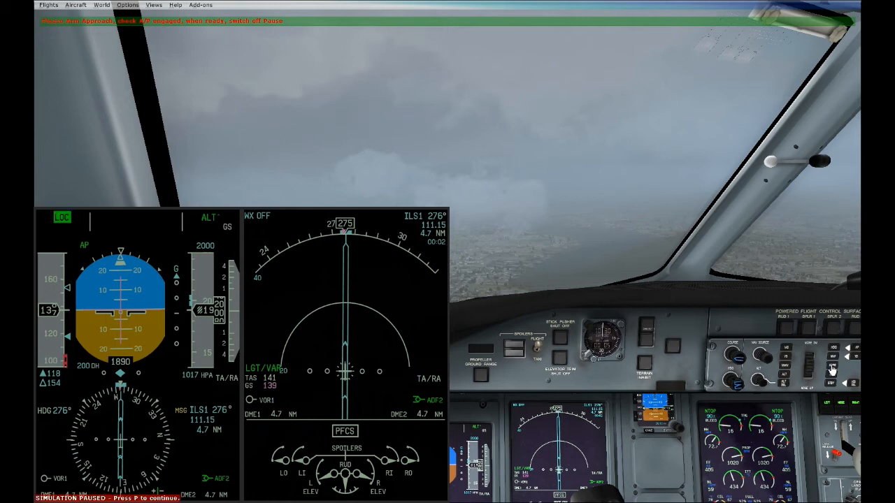
mouse_move(231, 236)
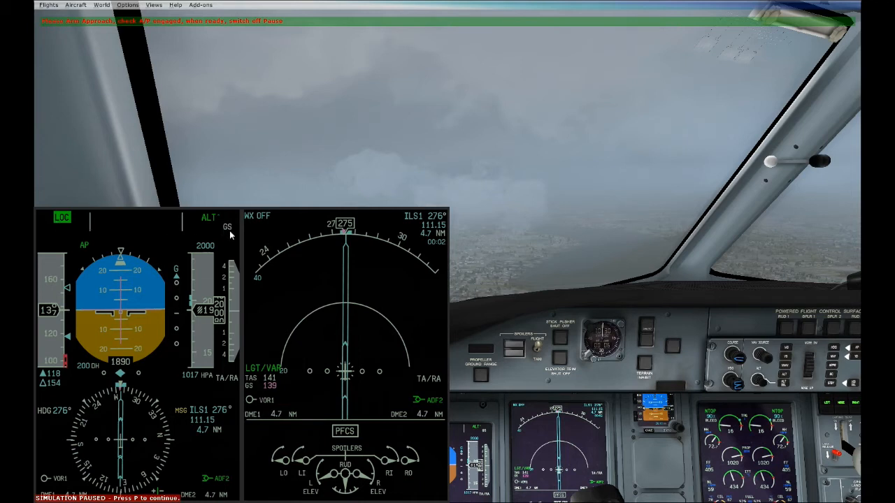
mouse_move(362, 125)
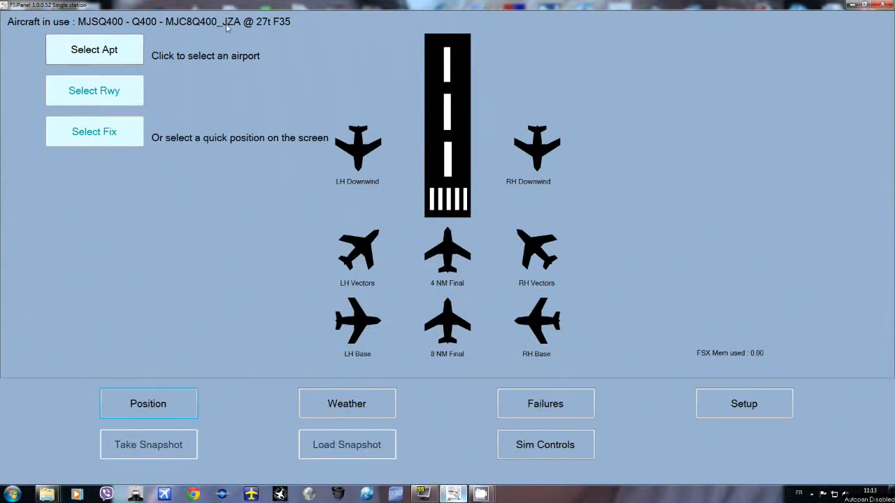
Make the Q400 BER flaps-15 profile the aircraft in use
left_click(744, 403)
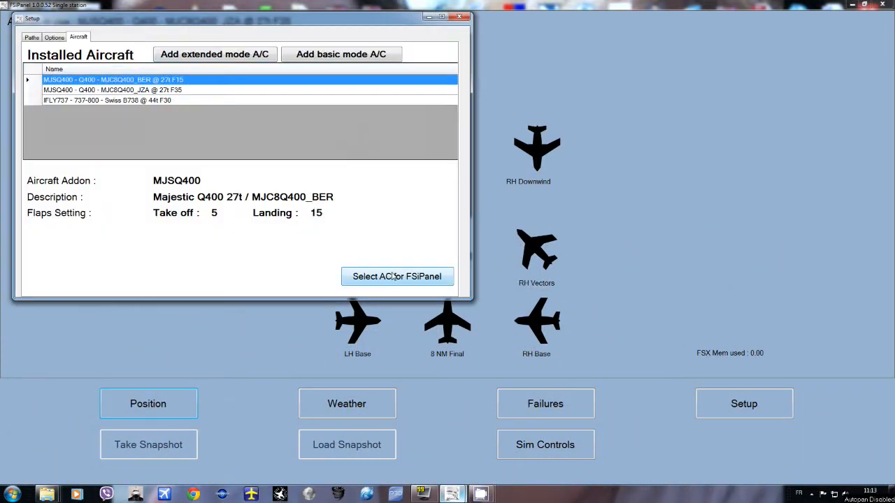
left_click(396, 276)
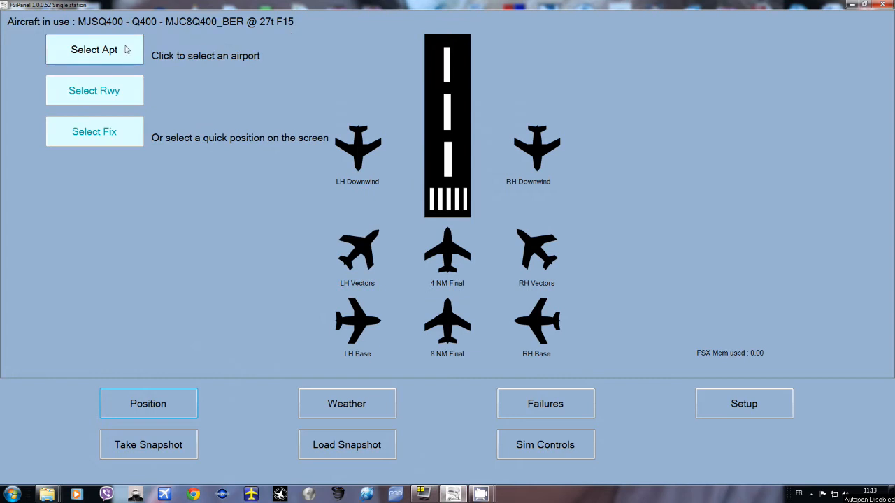
Choose Zurich runway 28 with a right-hand pattern takeoff (3/6/6 NM, 5000 ft)
left_click(94, 49)
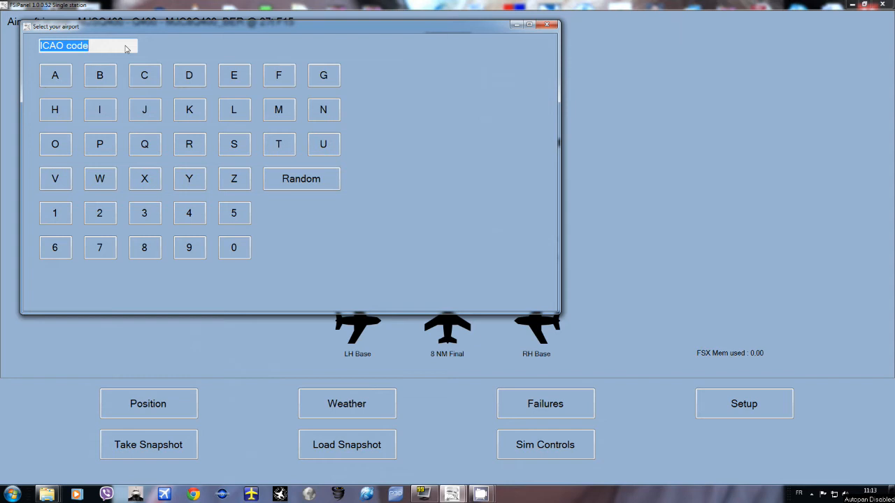
left_click(234, 109)
type("LSZH")
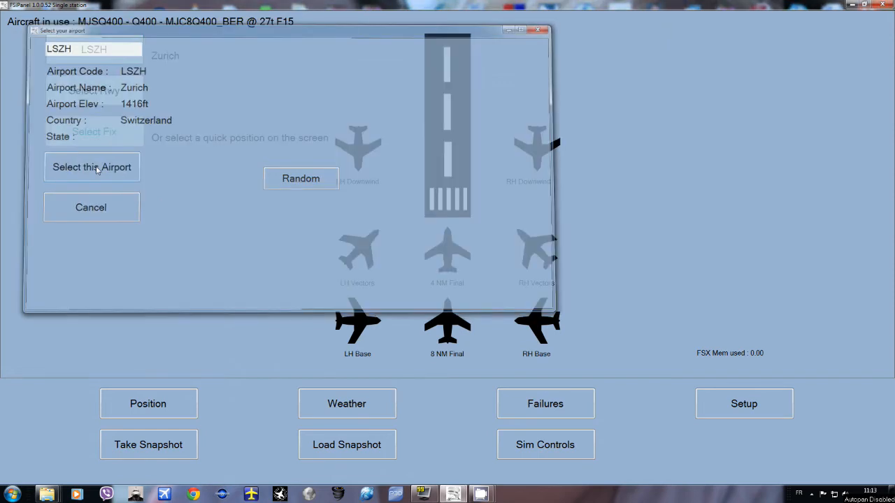
left_click(92, 168)
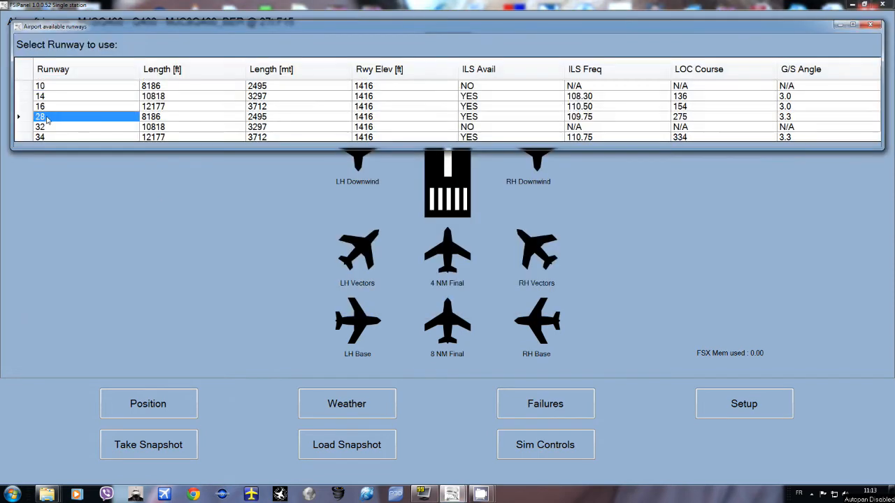
double_click(40, 116)
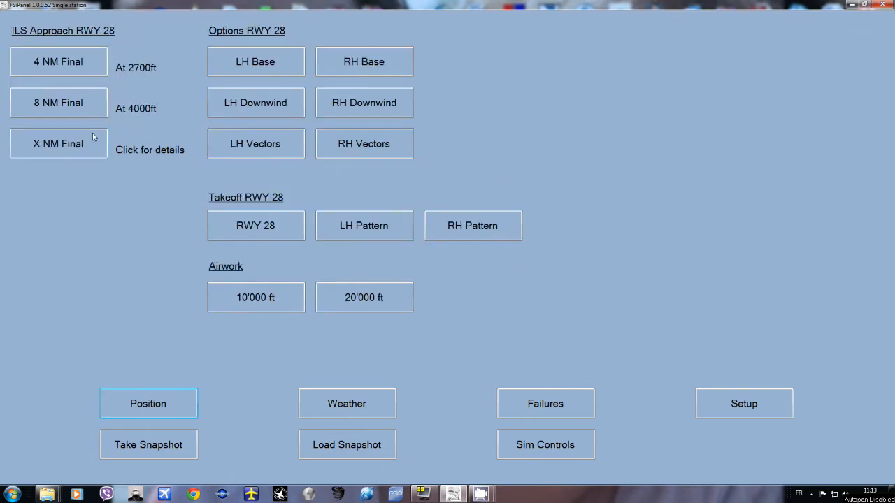
mouse_move(363, 225)
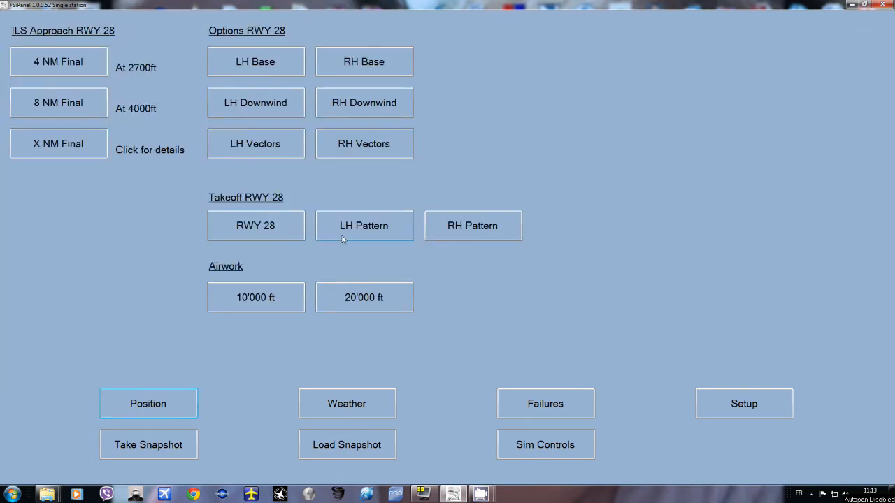
left_click(472, 225)
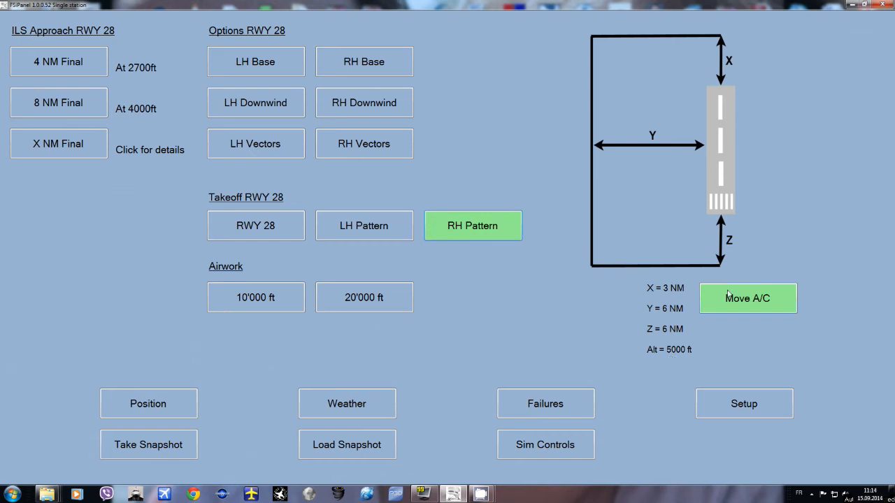
Move the Q400 onto Zurich runway 28, parking brake set for takeoff
left_click(148, 403)
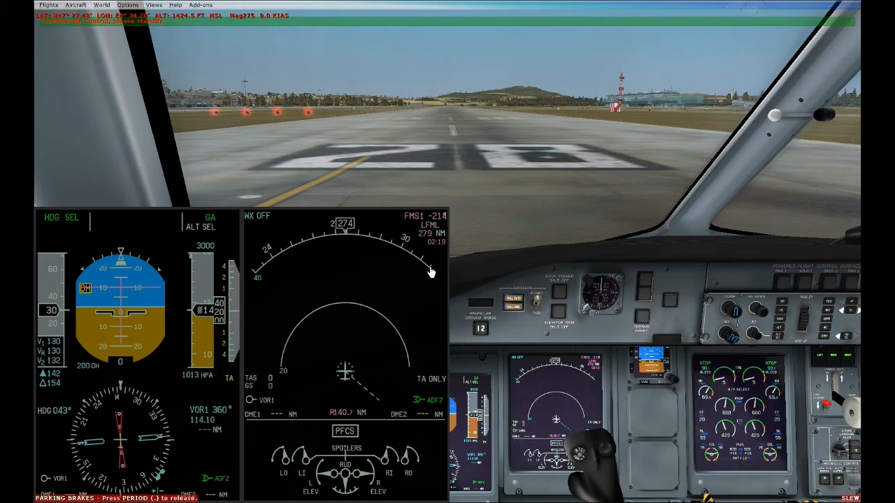
mouse_move(213, 377)
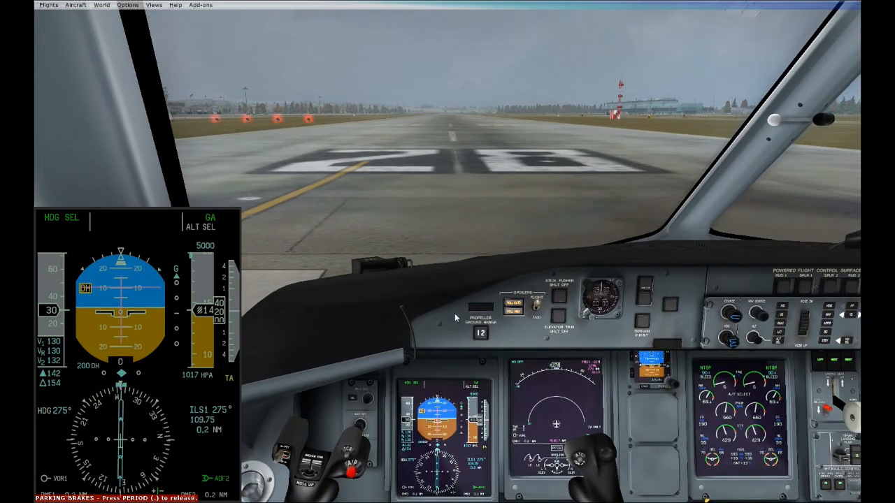
mouse_move(50, 367)
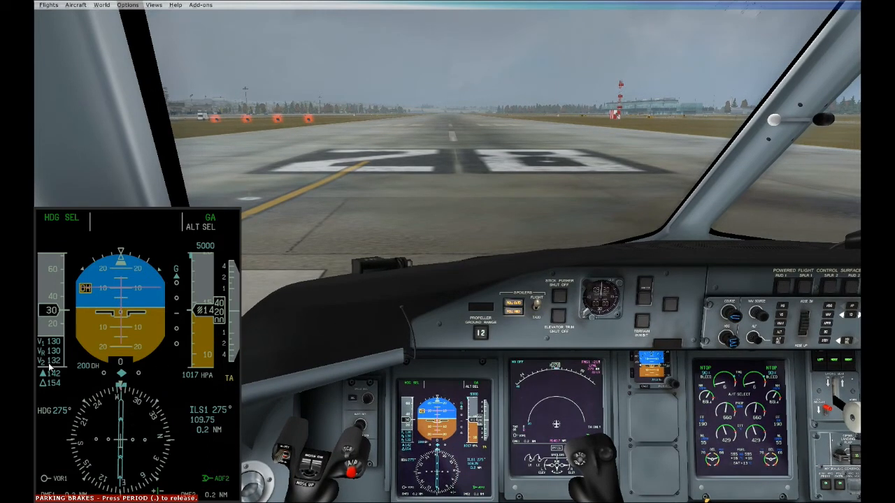